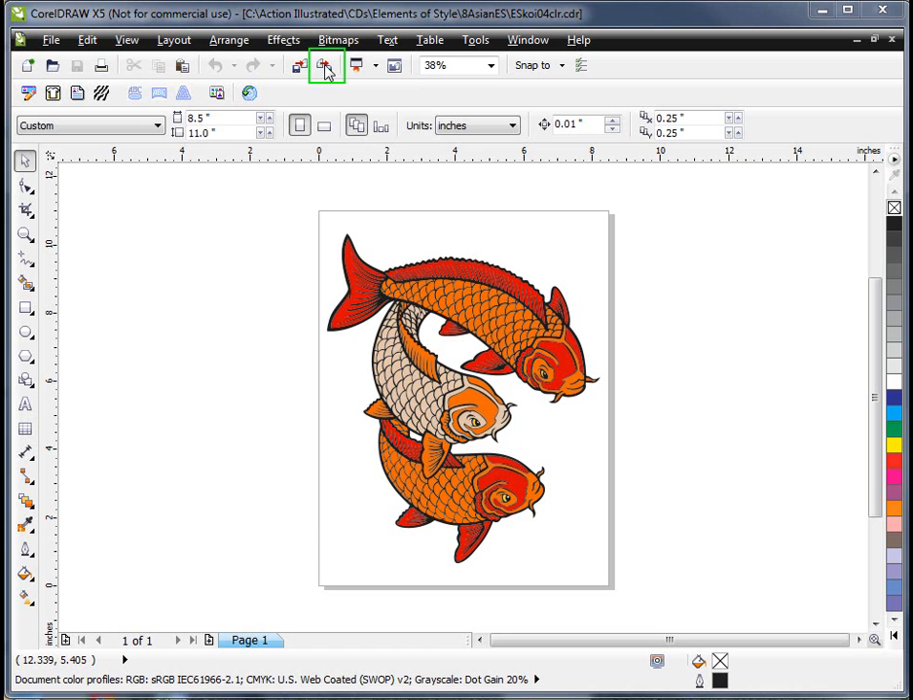
Start an export of the koi drawing named 0015_fish with Save as type PSD - Adobe Photoshop
click(323, 66)
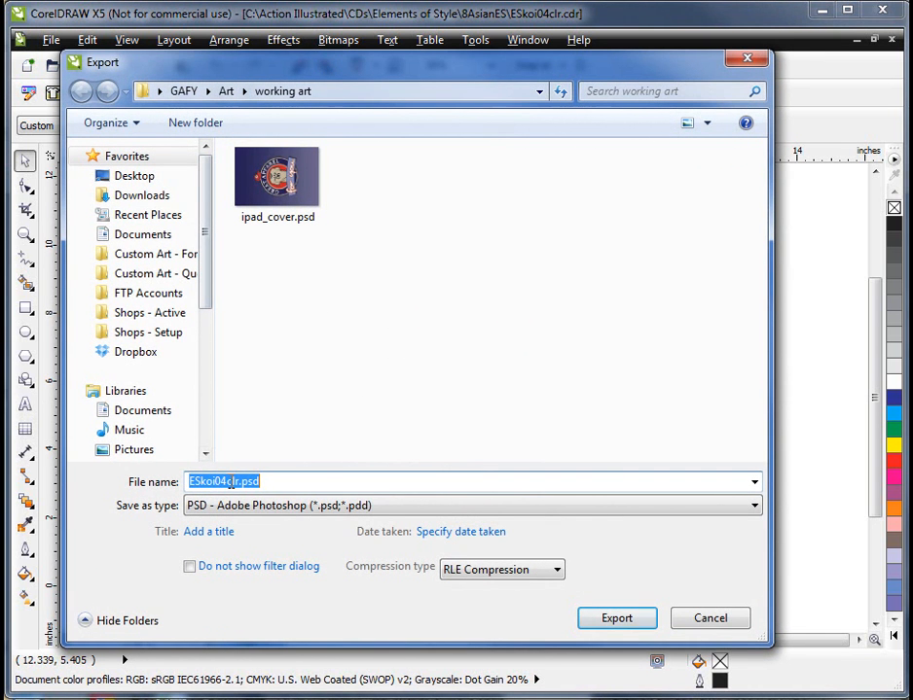
text(00)
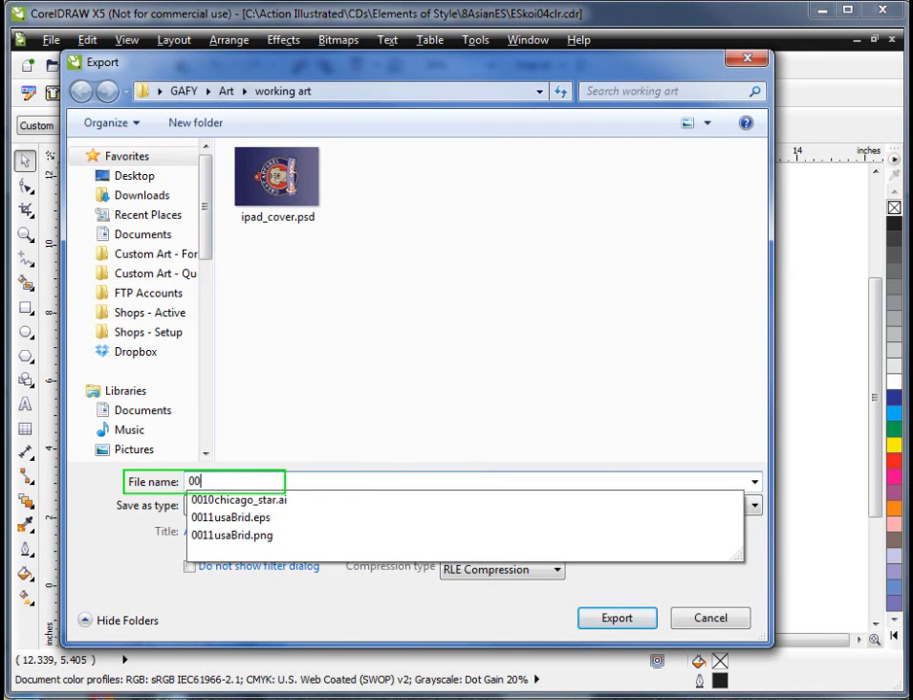
text(0015_fish)
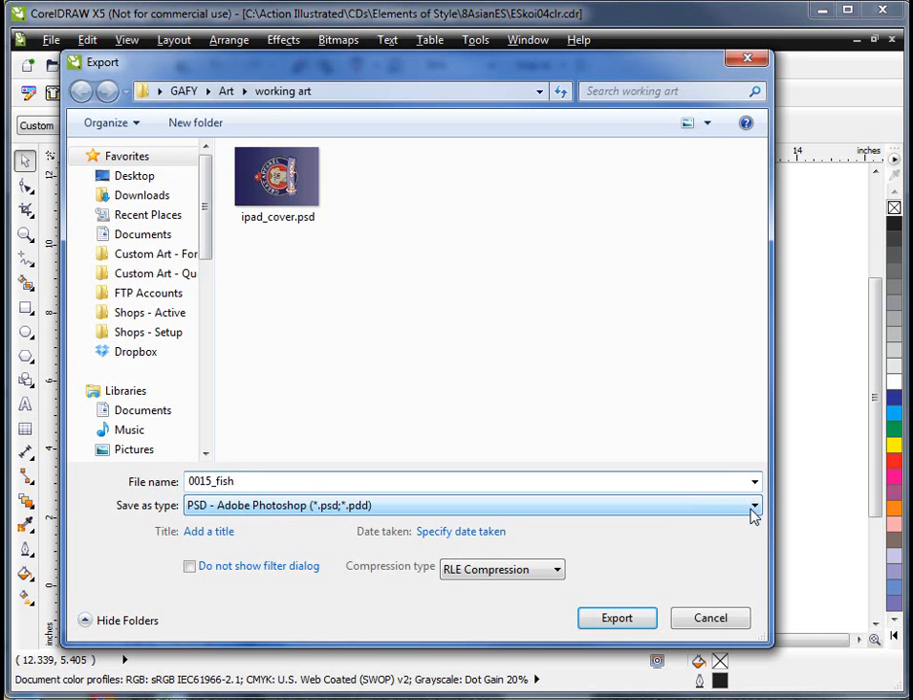
click(755, 506)
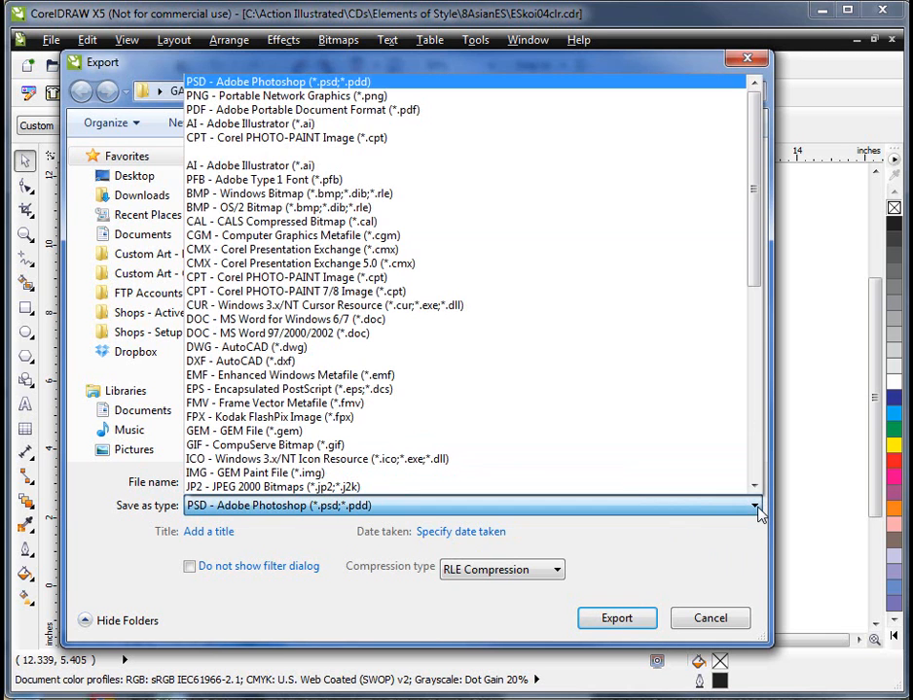
scroll(down, 3)
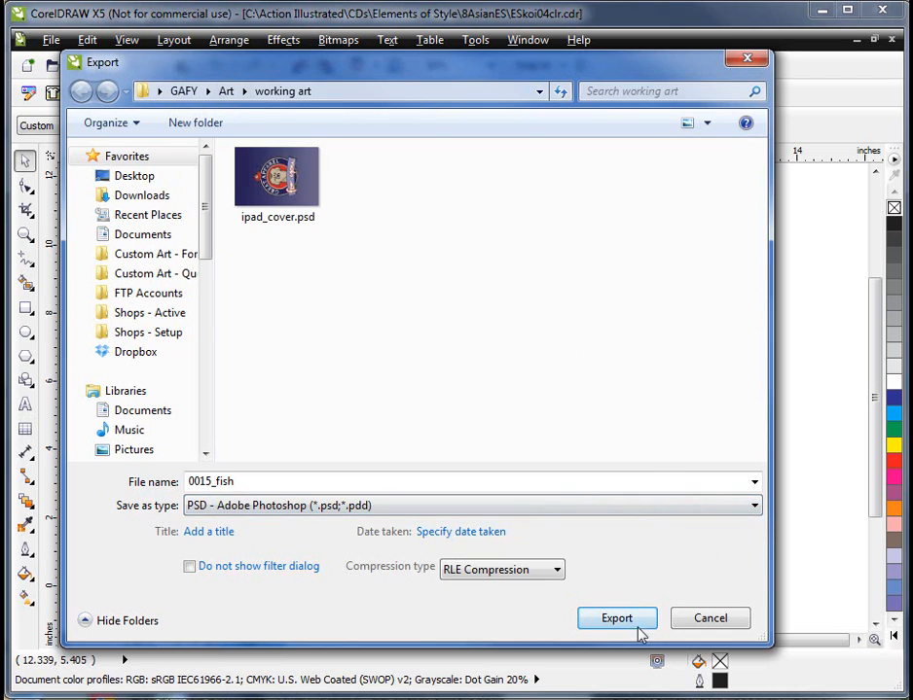
Convert to a 10-inch wide, 300 dpi CMYK bitmap with anti-aliasing off and transparent background
click(615, 618)
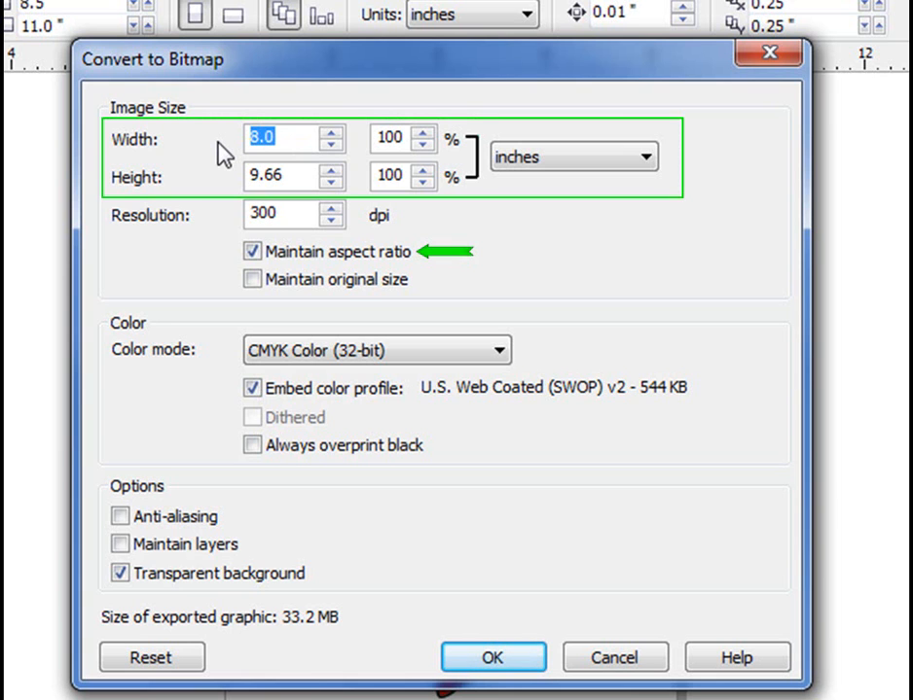
text(10)
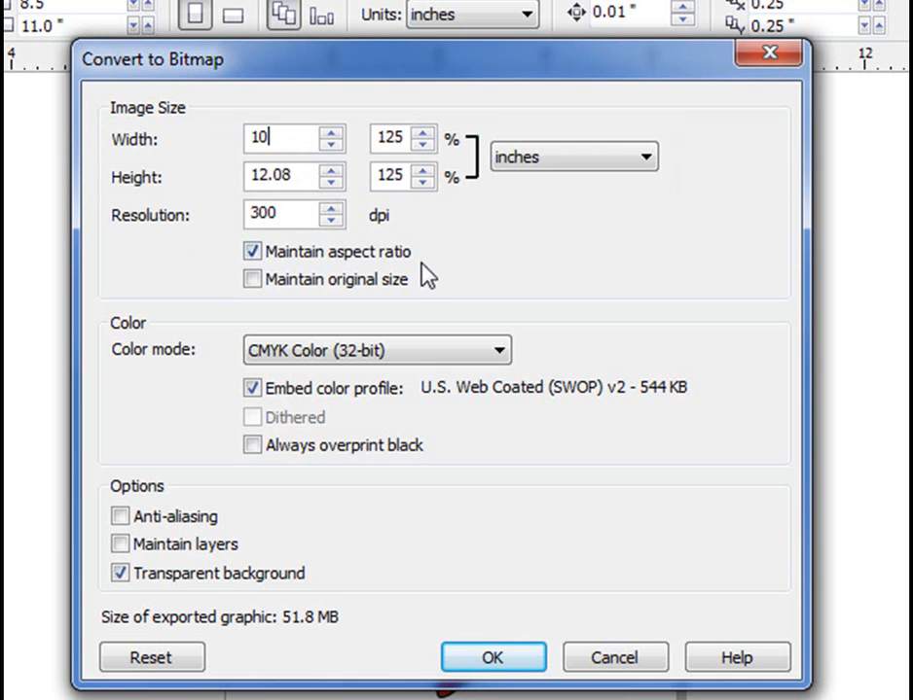
click(498, 350)
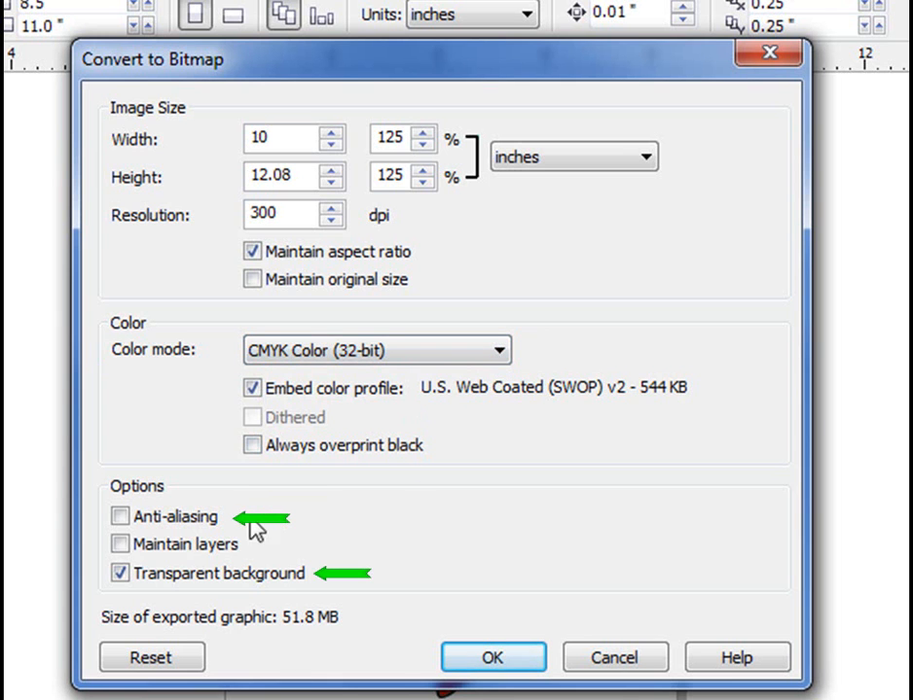
mouse_move(252, 537)
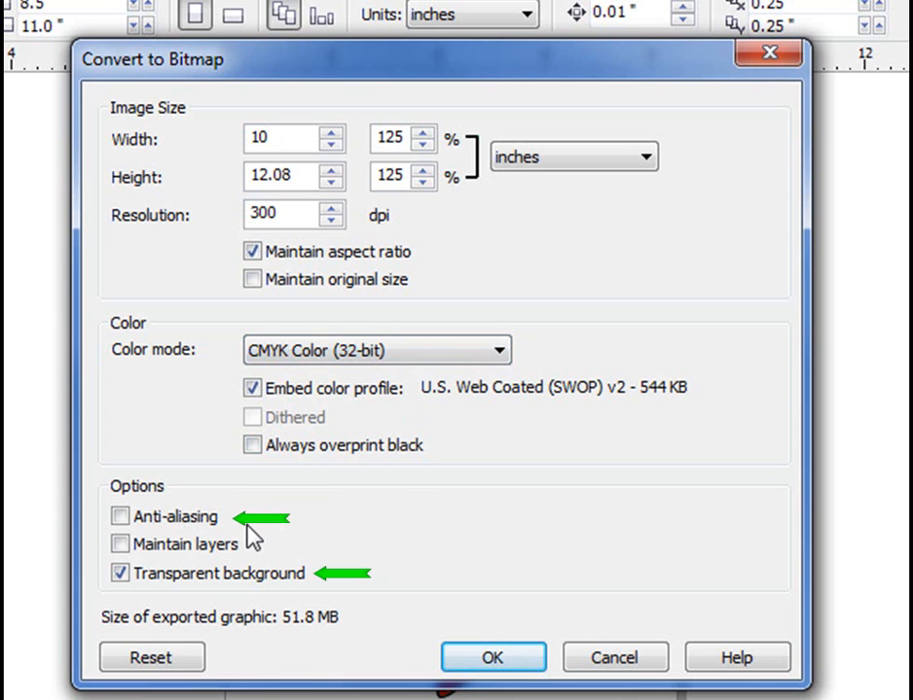
mouse_move(204, 584)
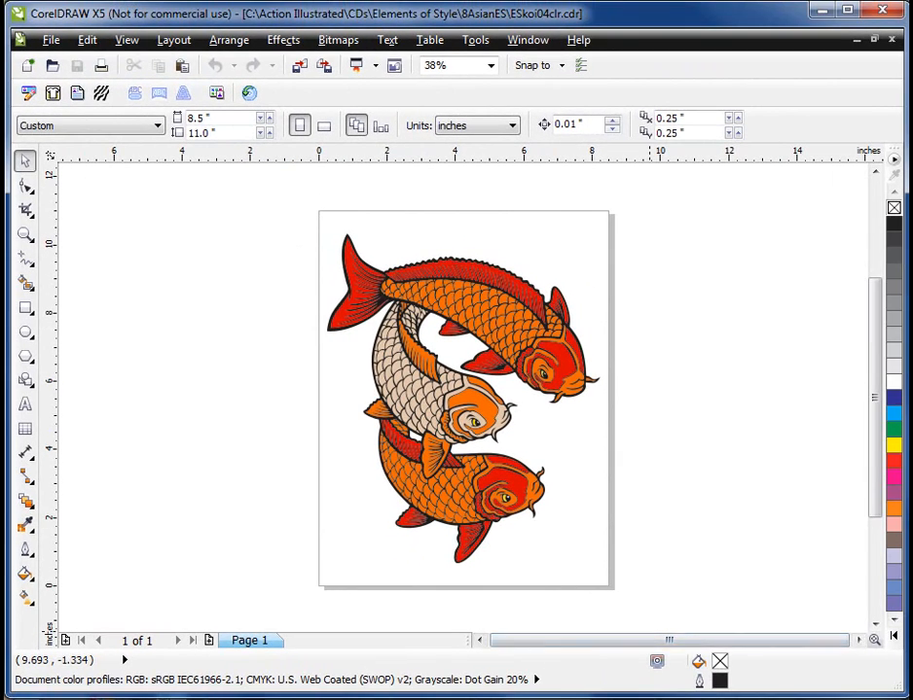
Open 0015_fish.psd in Photoshop and zoom into a fin edge to reveal hard, un-smoothed pixels
click(60, 15)
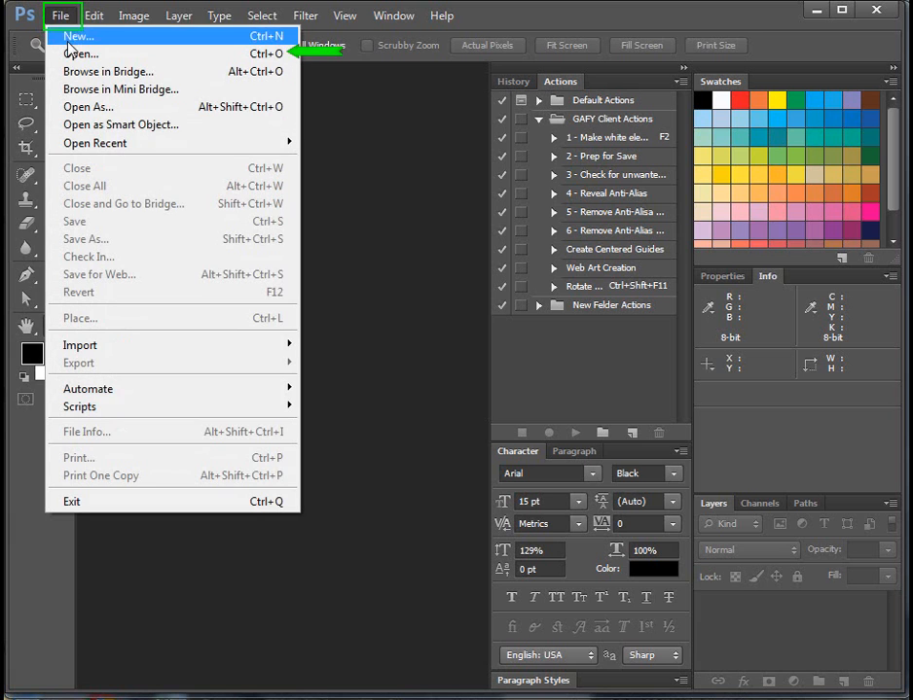
click(78, 53)
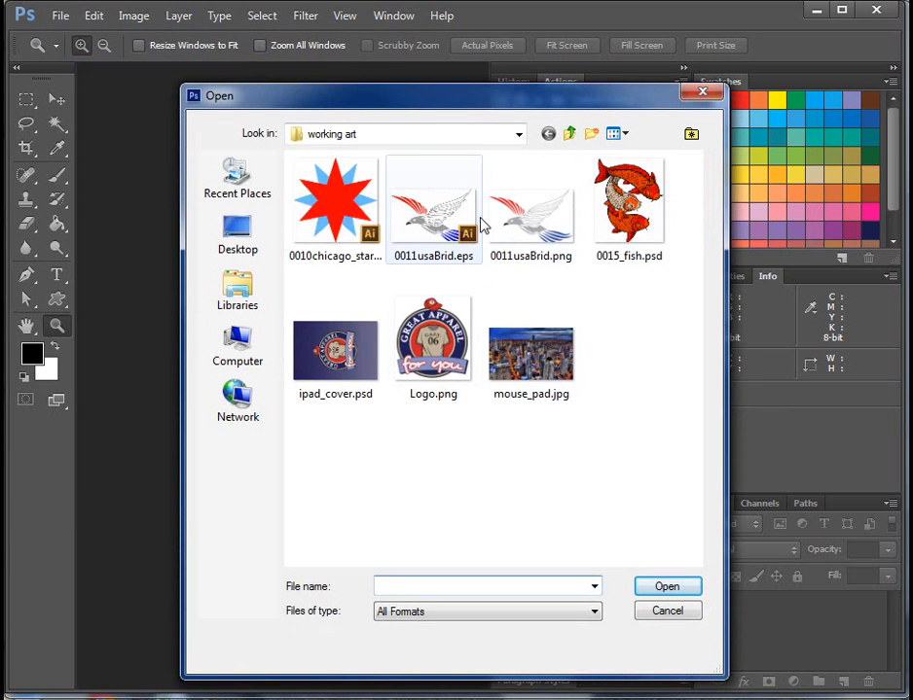
click(628, 204)
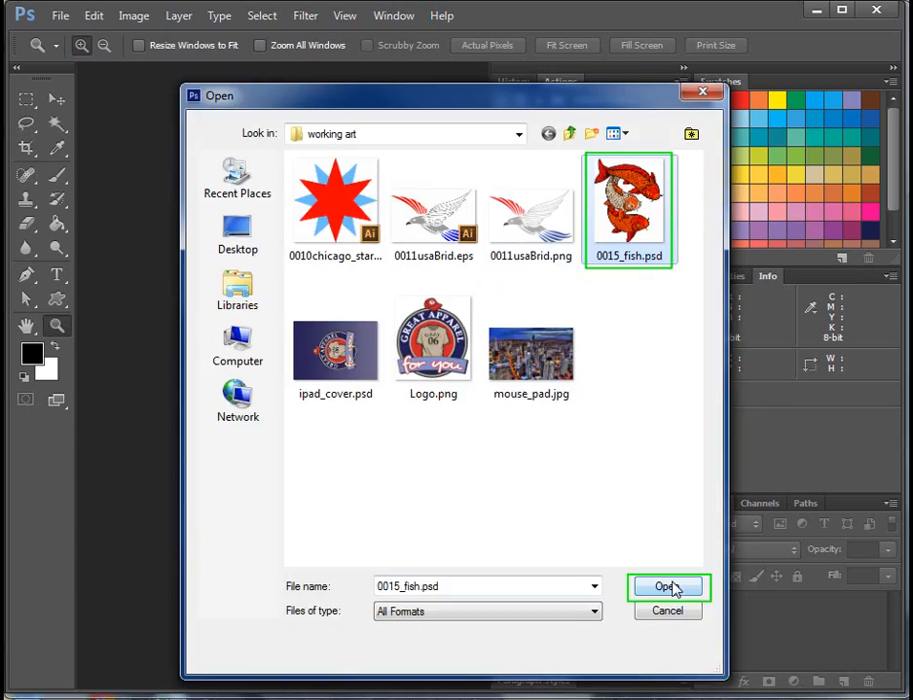
click(663, 588)
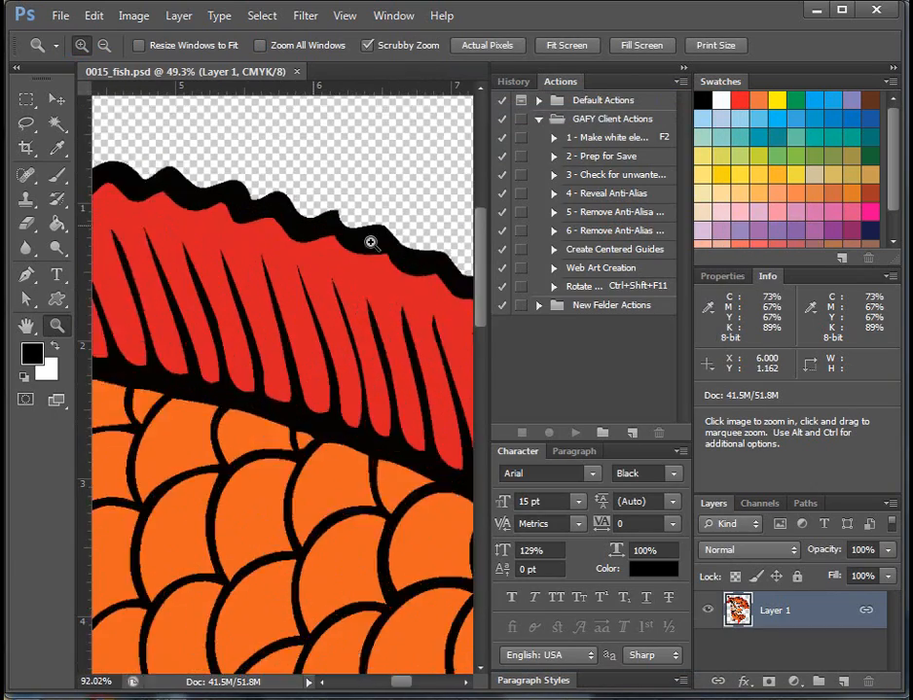
click(370, 241)
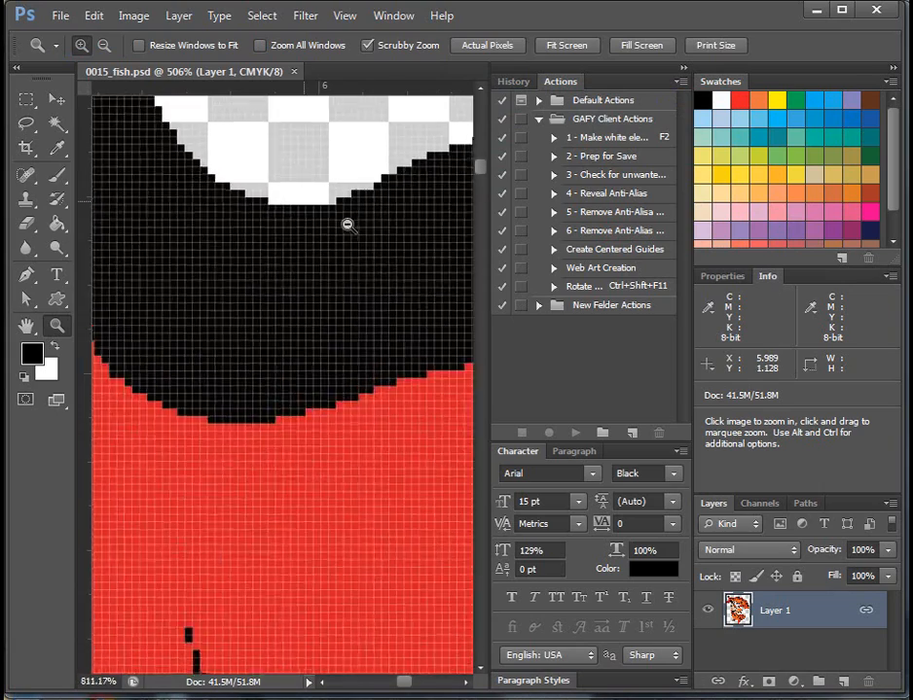